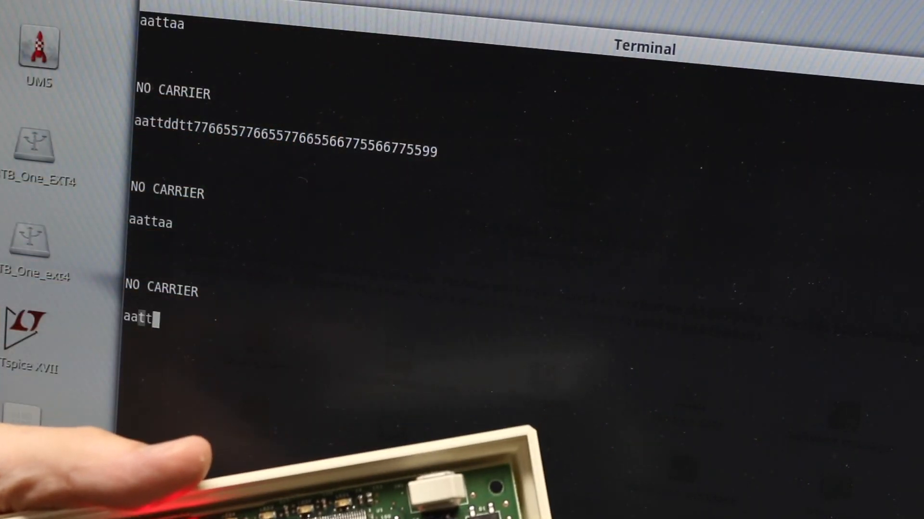
{"action": "type", "text": "aa"}
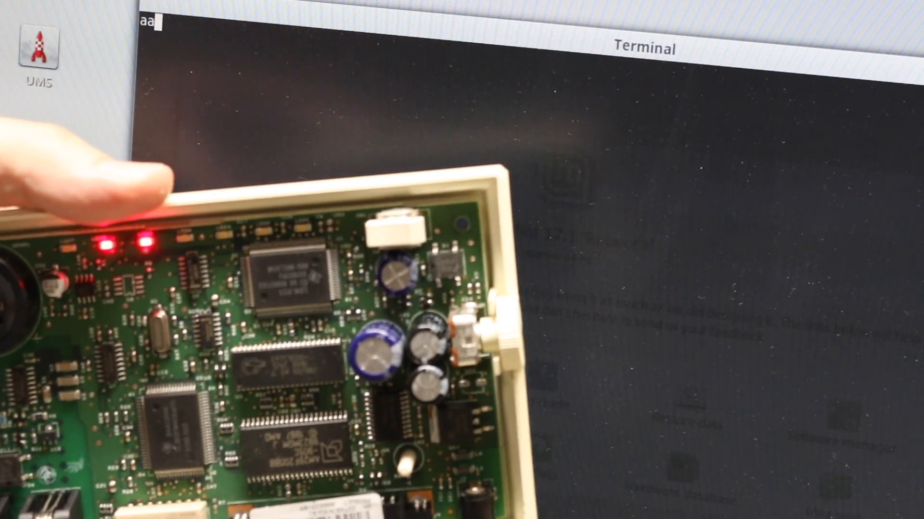
{"action": "type", "text": "ttddtt"}
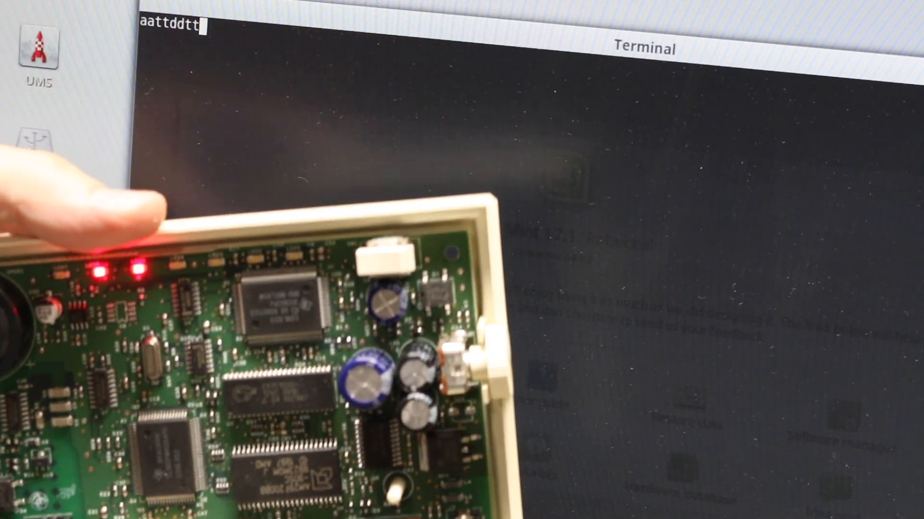